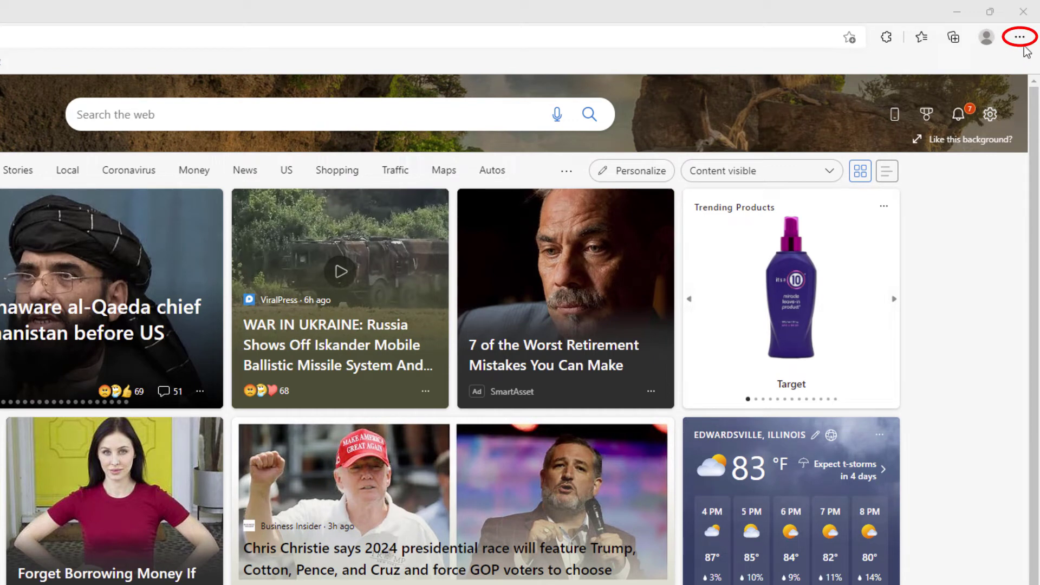
Step: Go to Settings from the Settings and more (…) menu
{"action": "left_click", "coordinate": [1020, 37]}
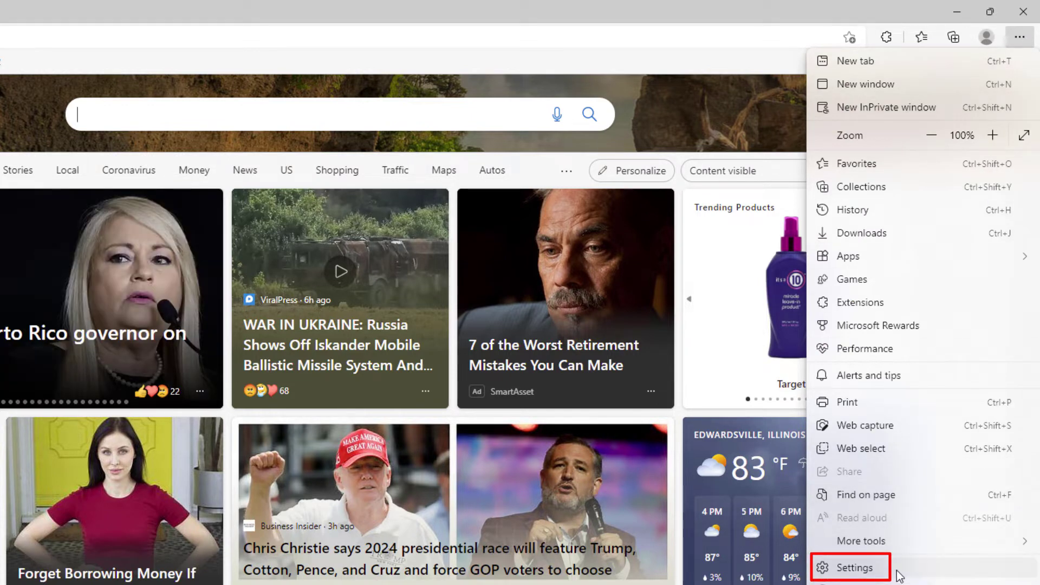
{"action": "left_click", "coordinate": [851, 567]}
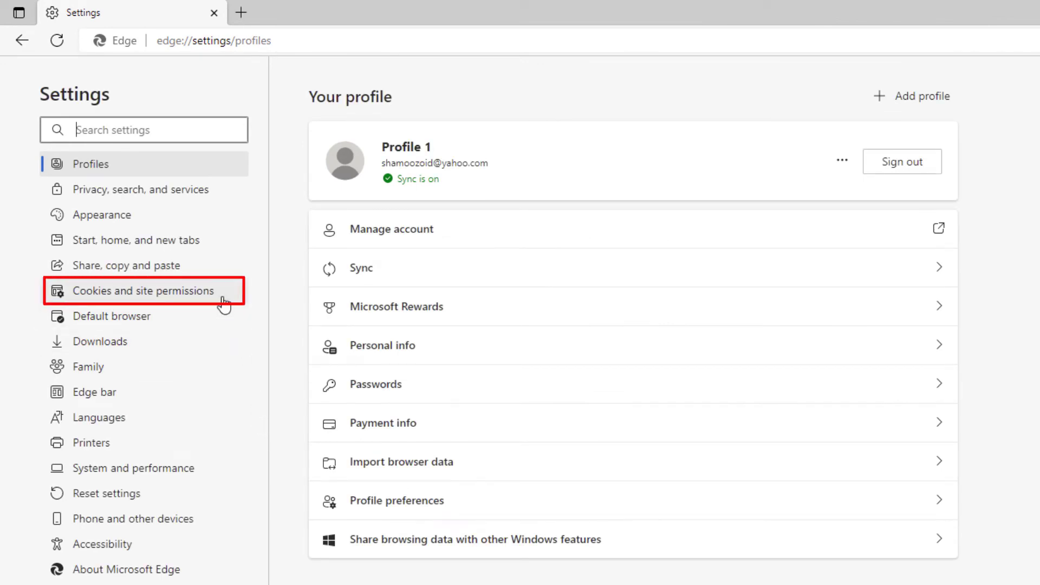
{"action": "mouse_move", "coordinate": [225, 299]}
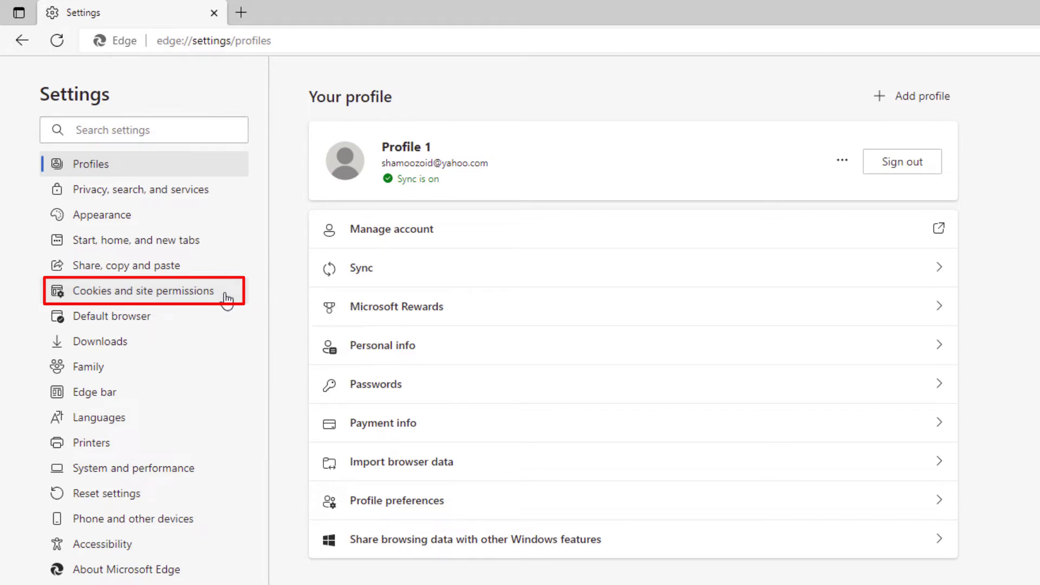
Step: Show the Cookies and site permissions section of Settings
{"action": "left_click", "coordinate": [142, 291]}
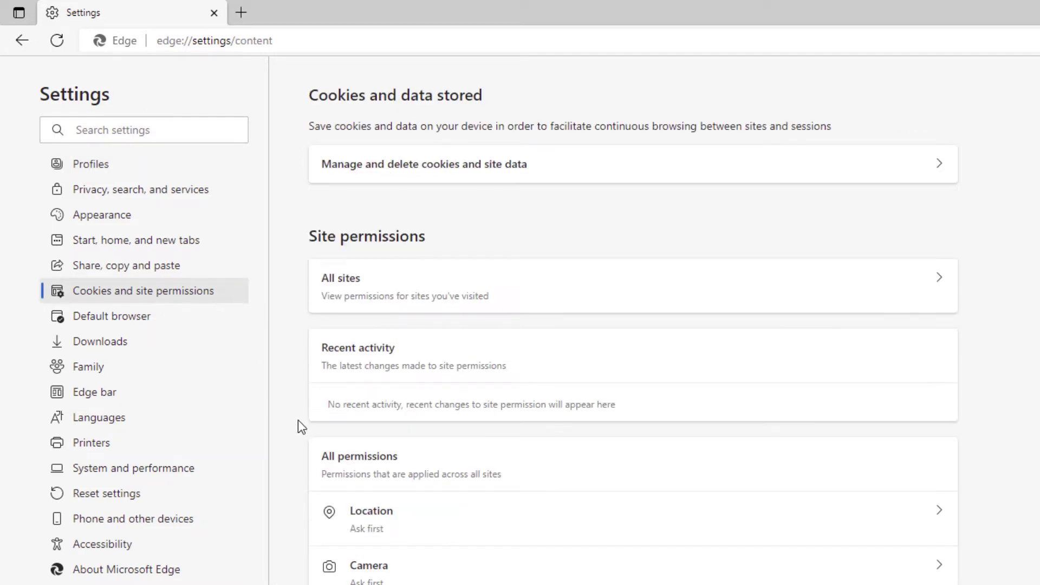
Step: Reach the JavaScript entry under All permissions and show its settings
{"action": "scroll", "scroll_direction": "down", "scroll_amount": 3}
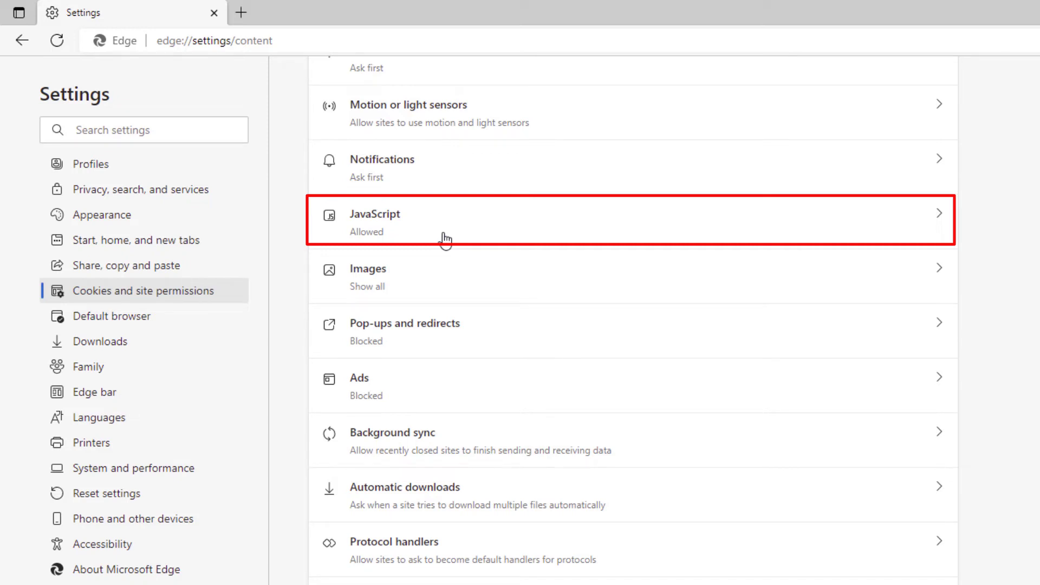
{"action": "left_click", "coordinate": [630, 220]}
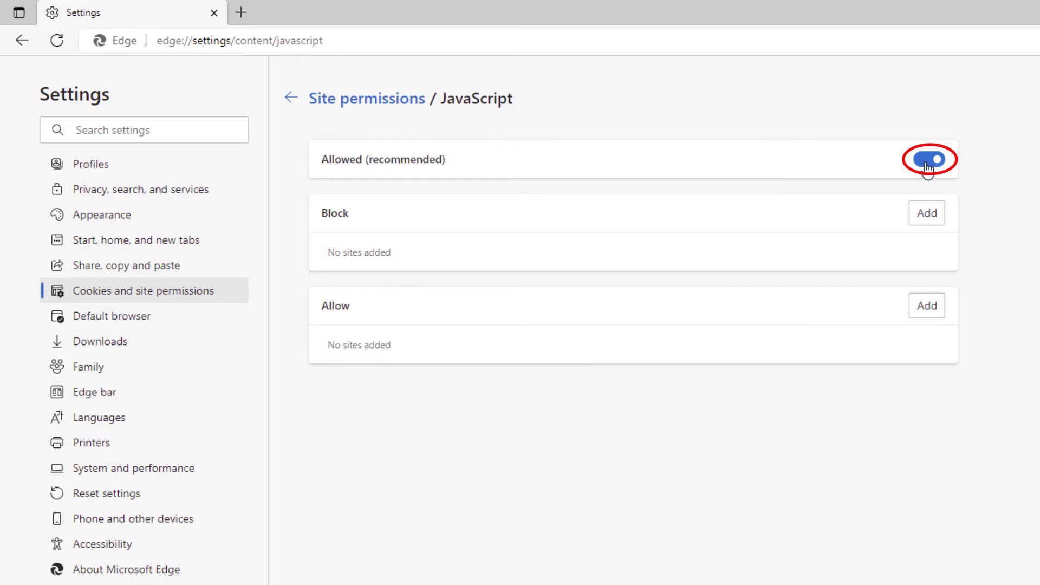
Step: Switch off the Allowed (recommended) toggle so JavaScript is disabled on all sites
{"action": "left_click", "coordinate": [928, 159]}
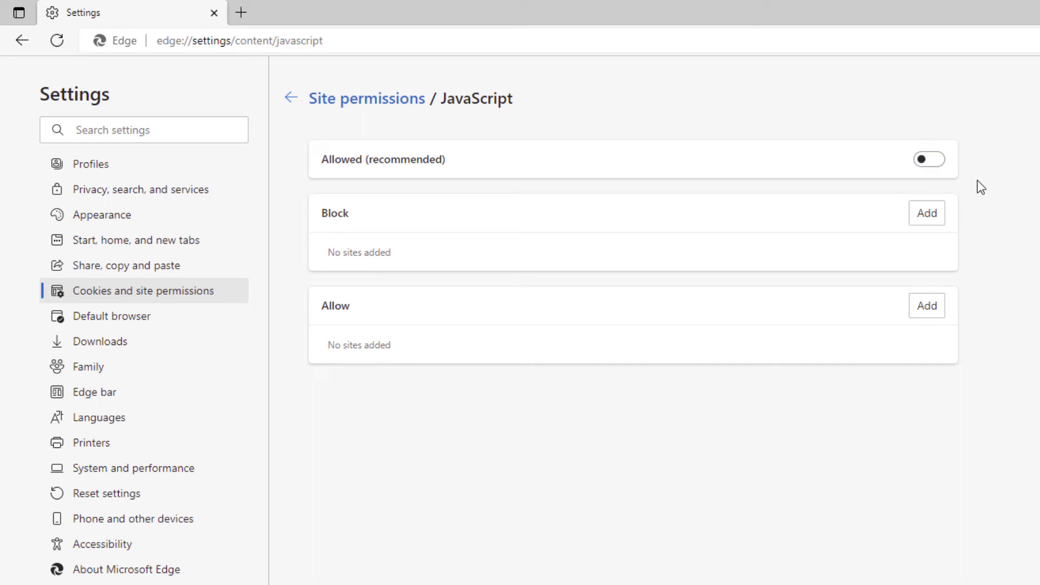